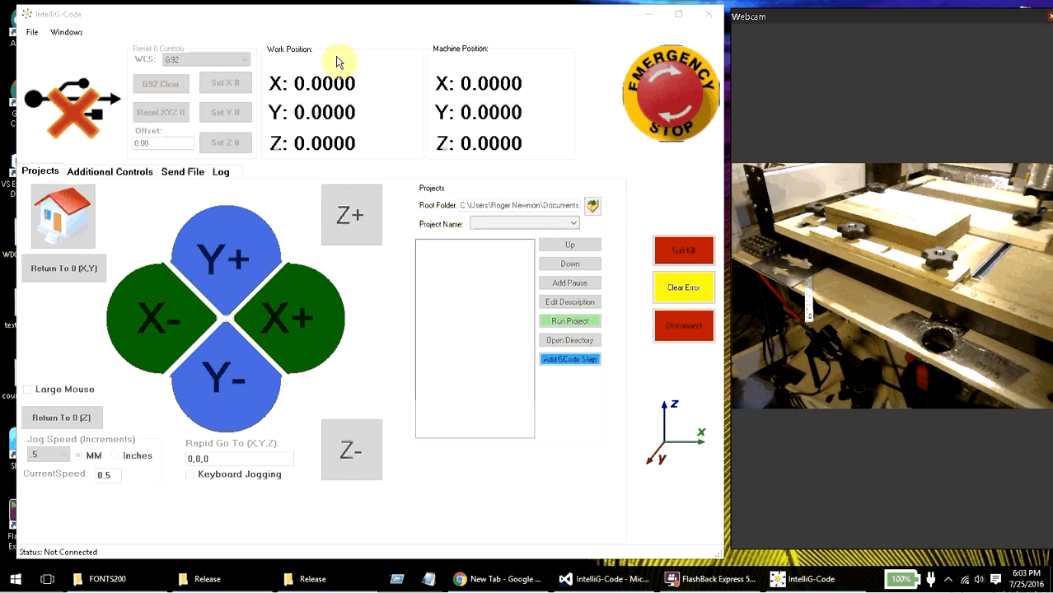
{"action": "mouse_move", "coordinate": [359, 74]}
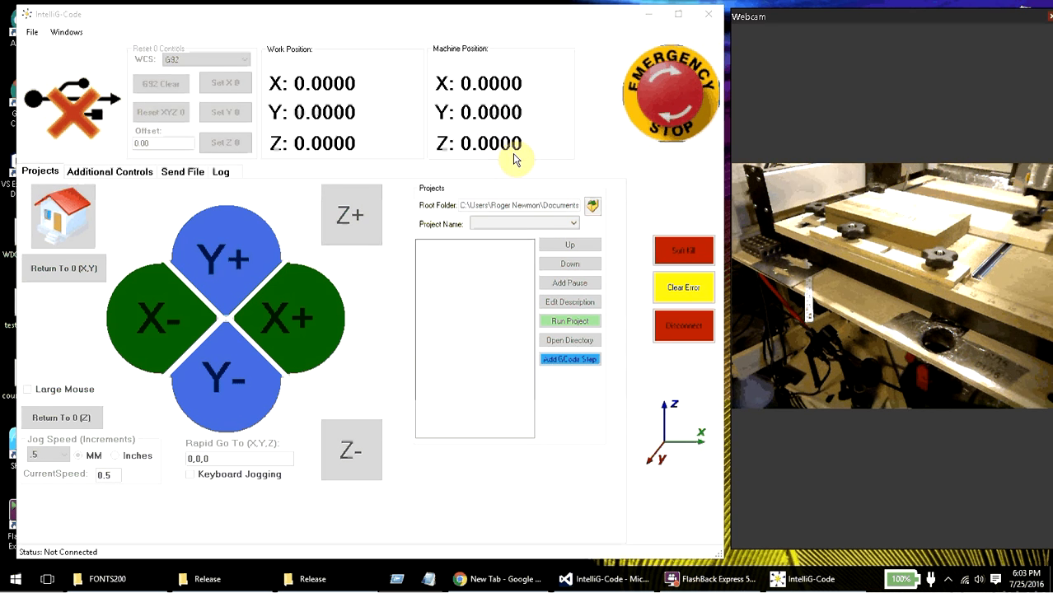
{"action": "mouse_move", "coordinate": [679, 452]}
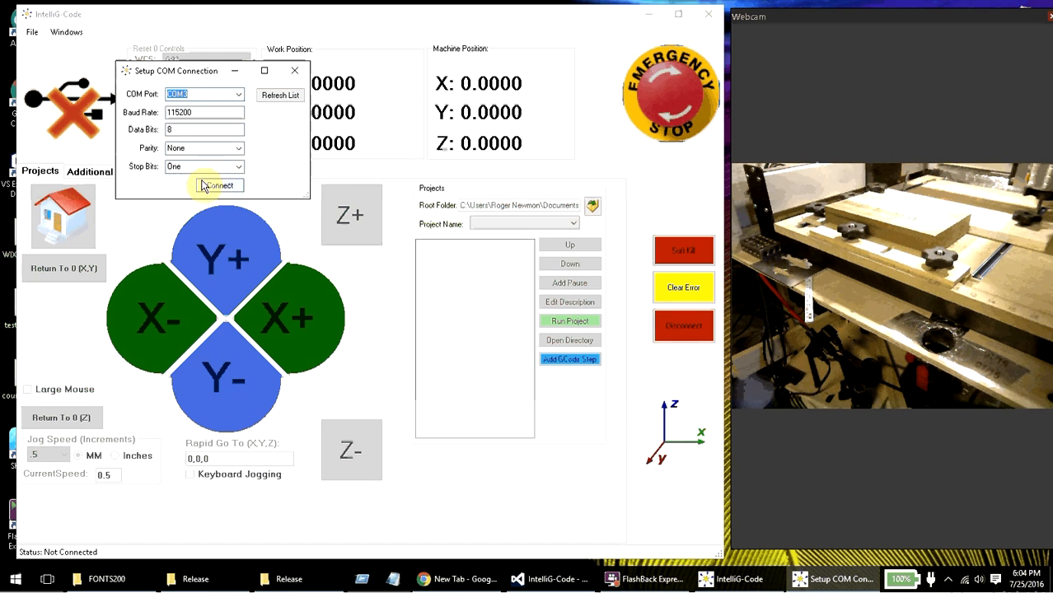
Connect to the machine on the chosen COM port at 115200 baud
{"action": "left_click", "coordinate": [218, 184]}
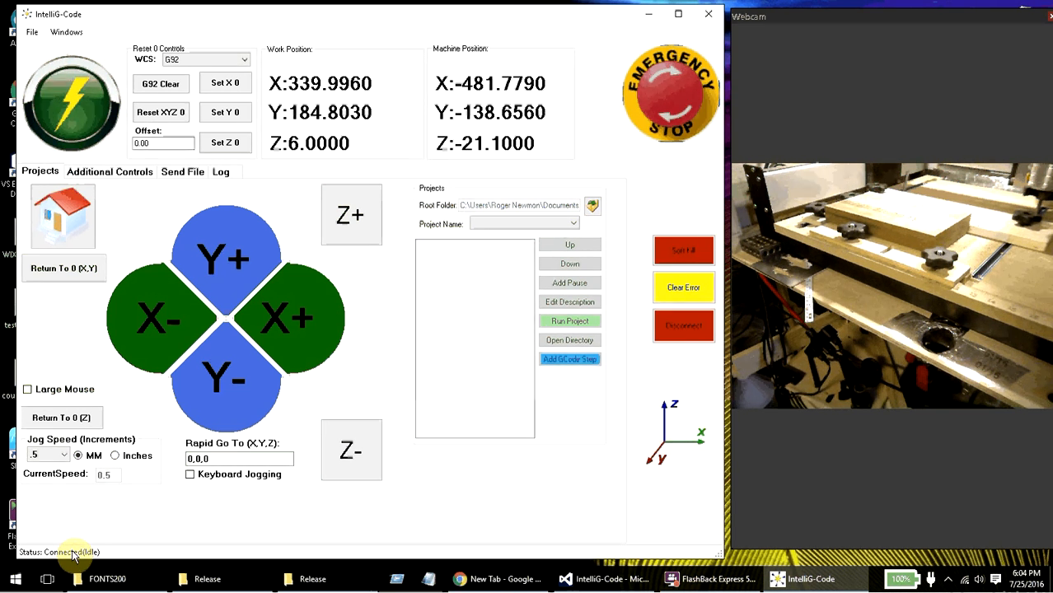
{"action": "mouse_move", "coordinate": [115, 544]}
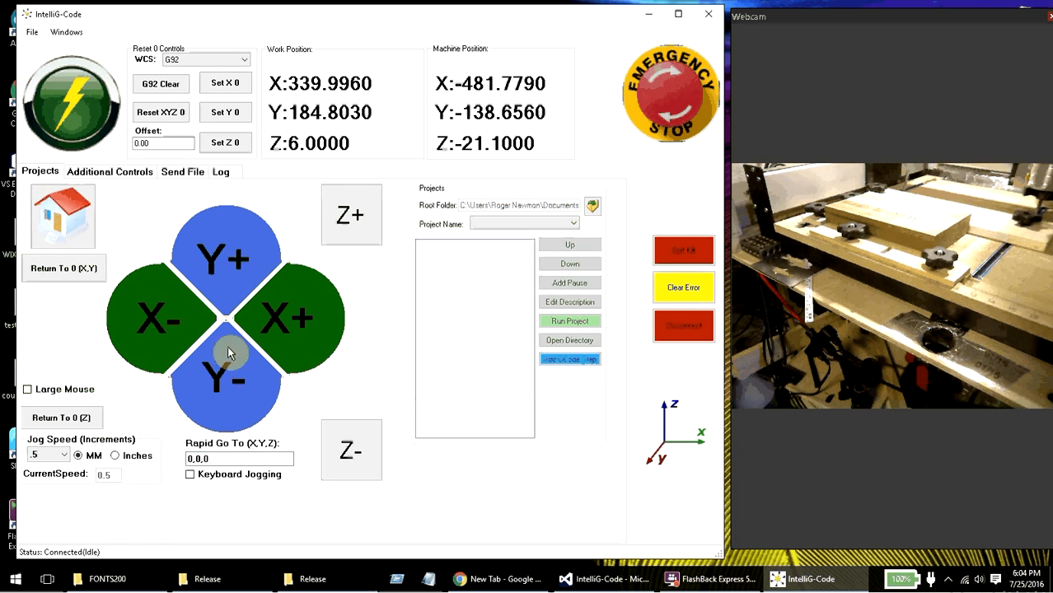
Show the communication log and toggle Ignore Status off and back on to capture idle reports
{"action": "left_click", "coordinate": [221, 172]}
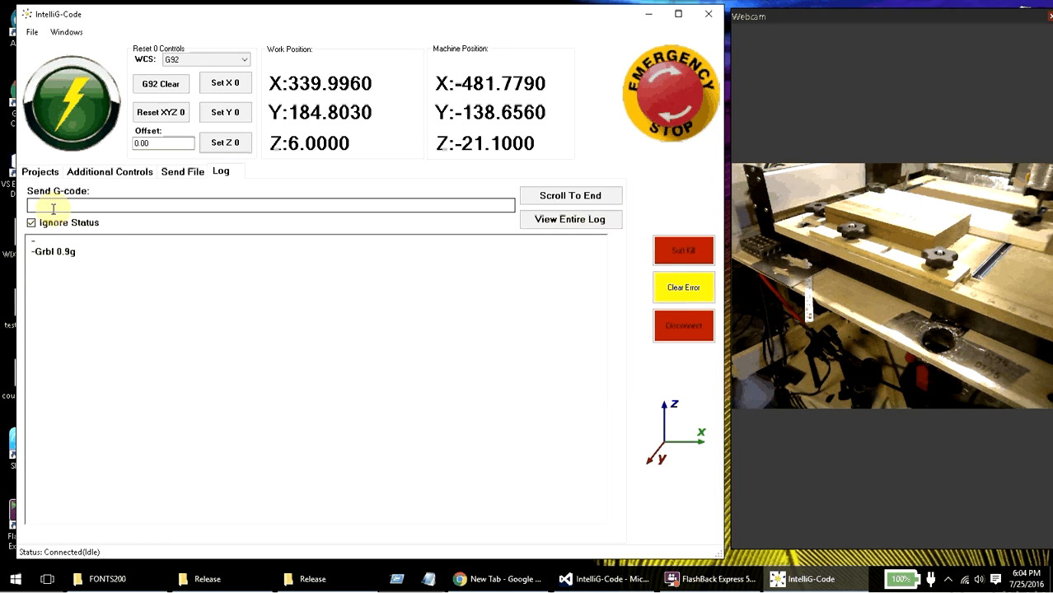
{"action": "left_click", "coordinate": [31, 223]}
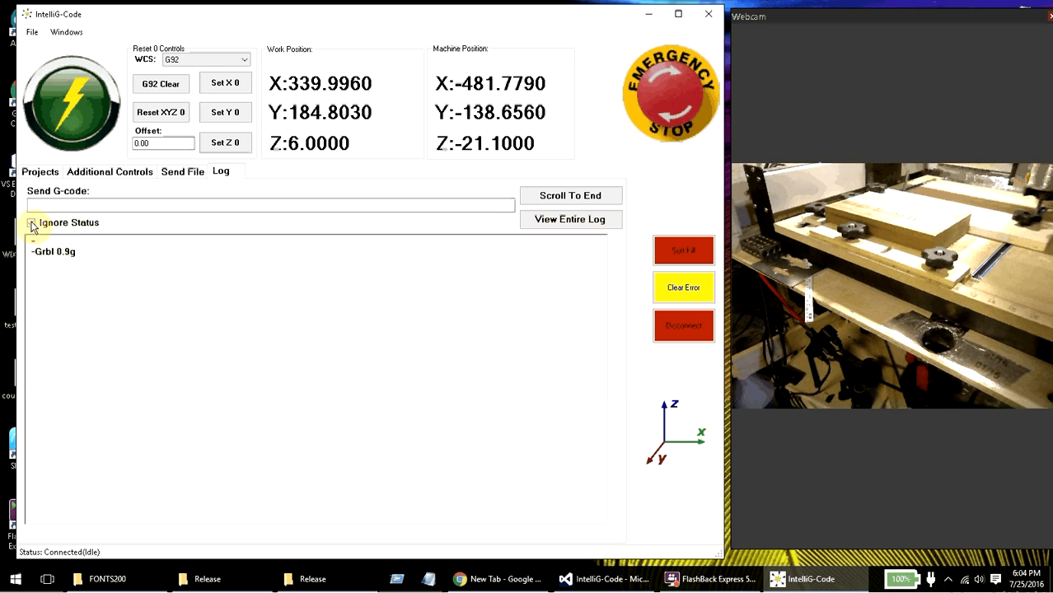
{"action": "left_click", "coordinate": [31, 222]}
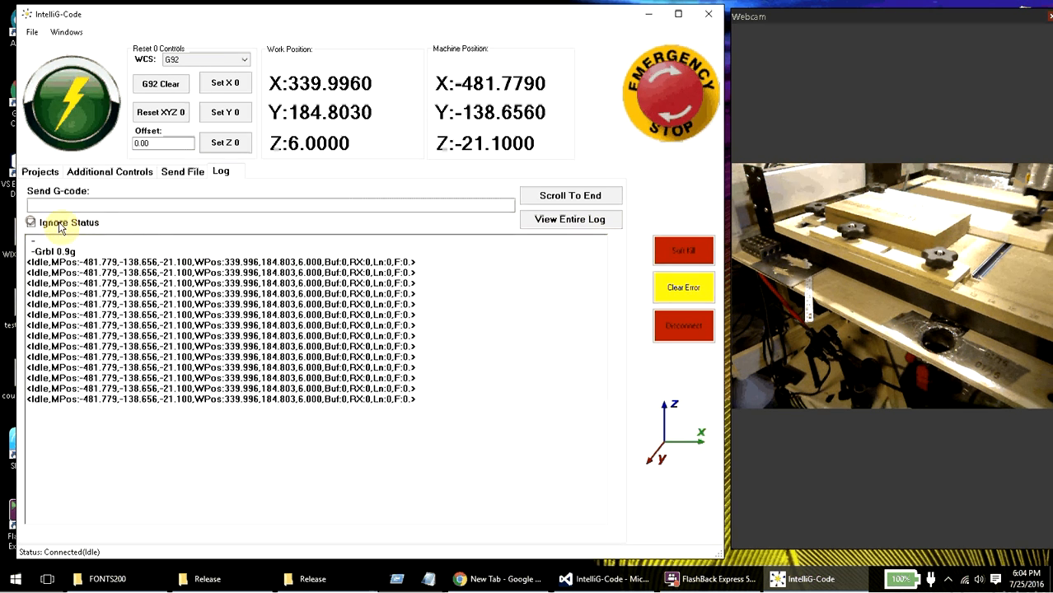
{"action": "left_click", "coordinate": [30, 222]}
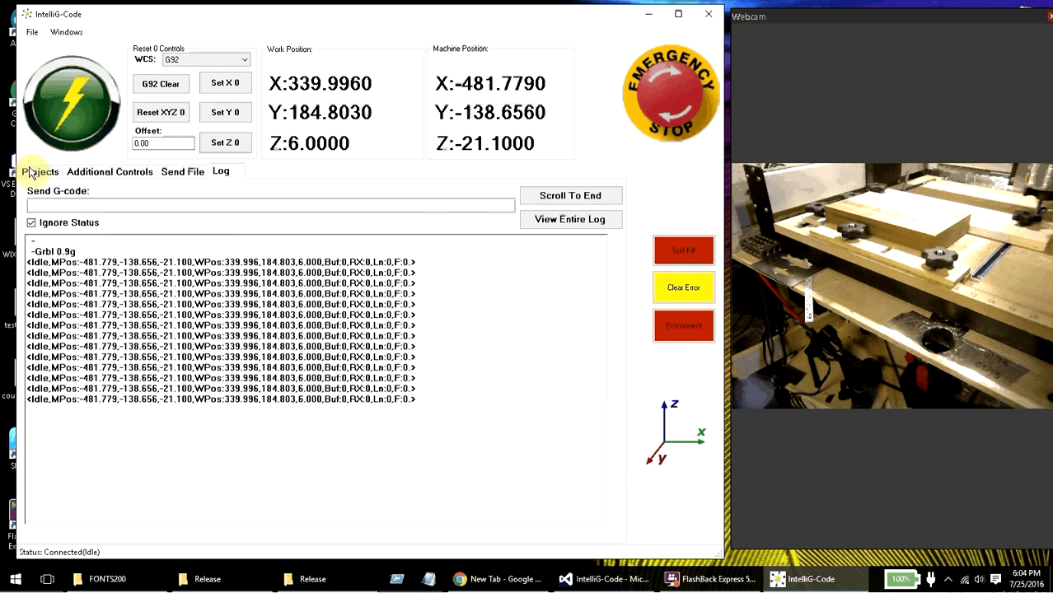
Return from the log to the jog control page via the Projects tab
{"action": "left_click", "coordinate": [40, 172]}
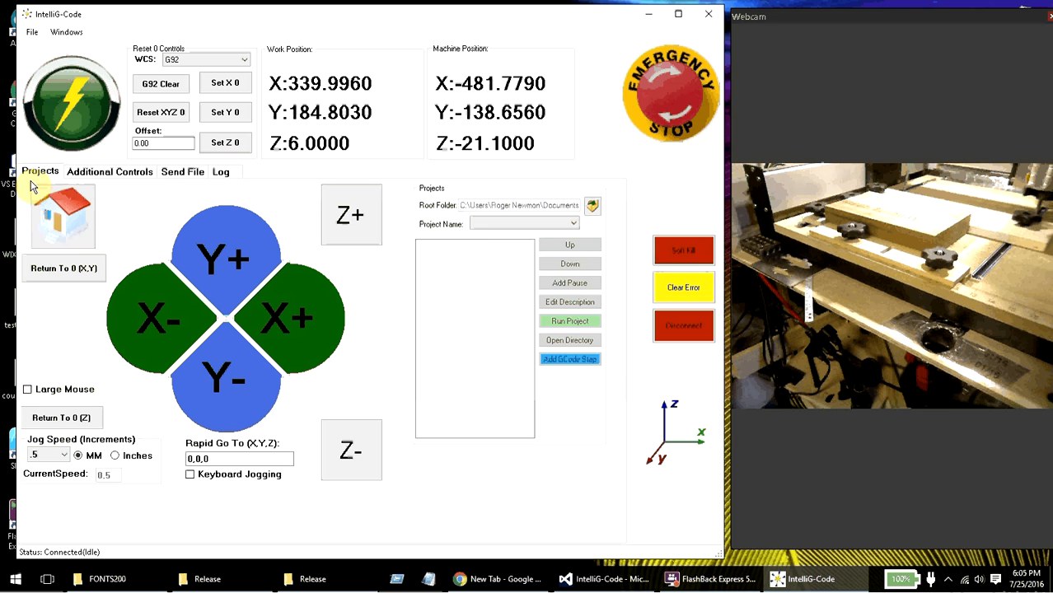
{"action": "mouse_move", "coordinate": [62, 216]}
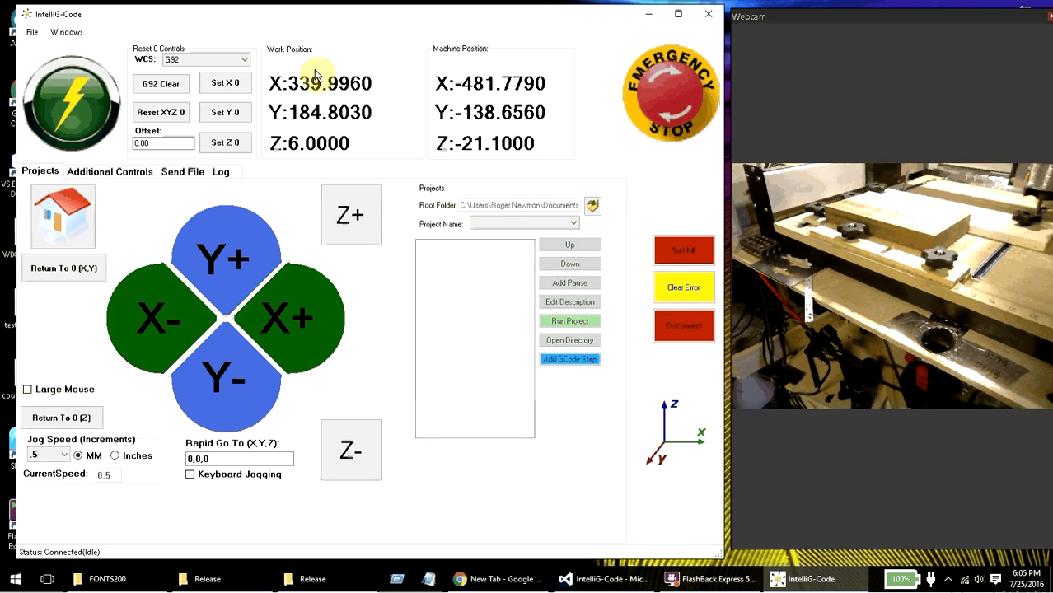
{"action": "left_click", "coordinate": [239, 459]}
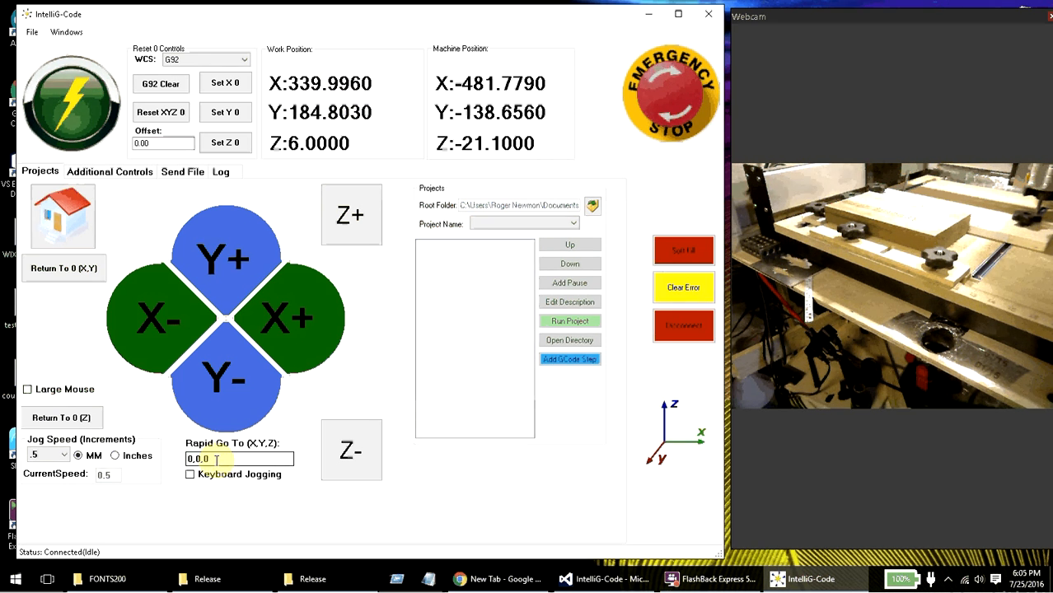
{"action": "mouse_move", "coordinate": [238, 458]}
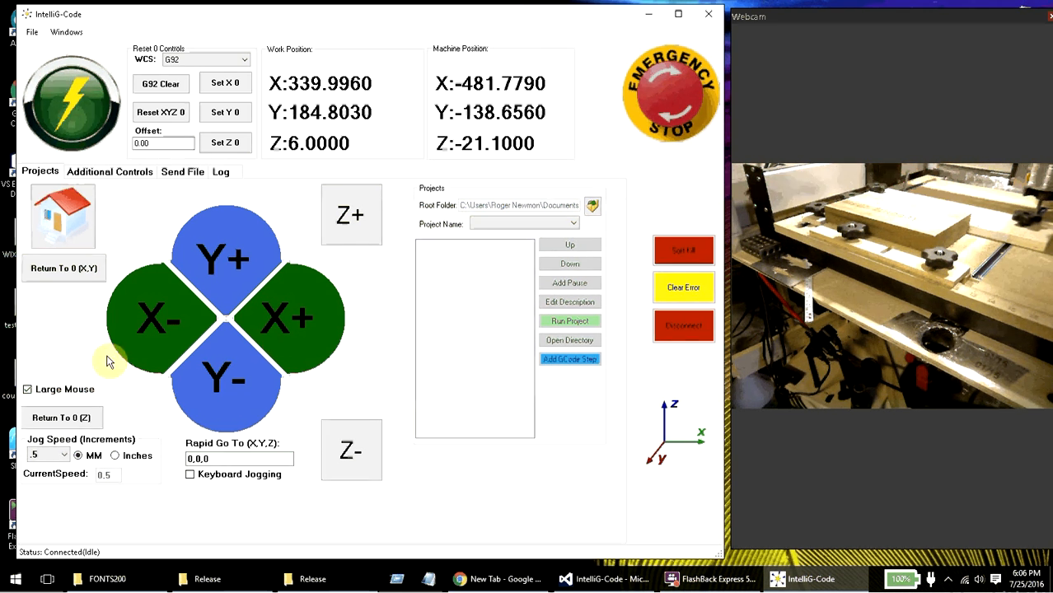
{"action": "left_click", "coordinate": [26, 389]}
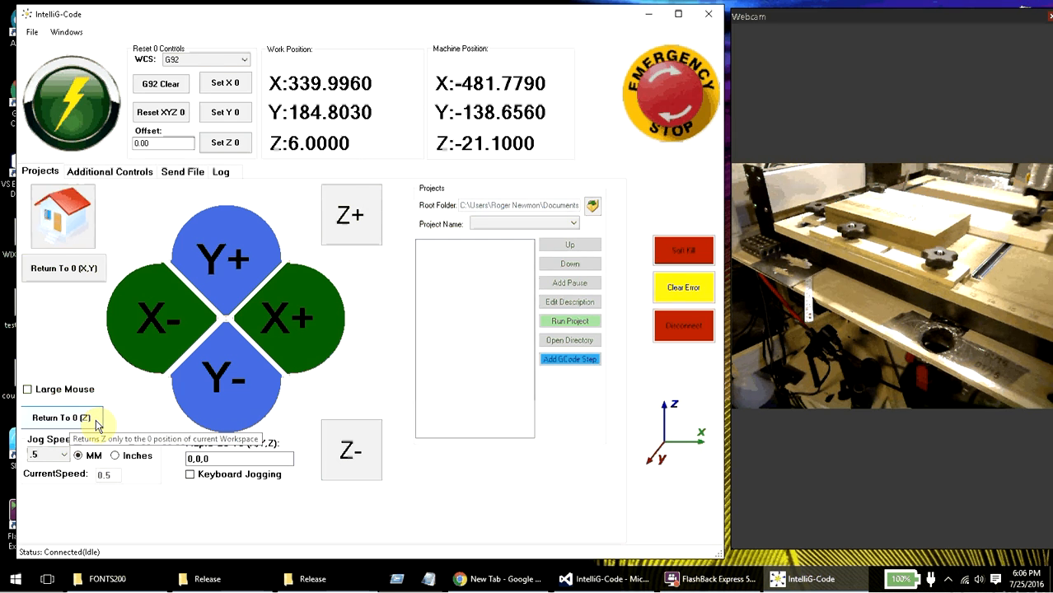
{"action": "mouse_move", "coordinate": [65, 267]}
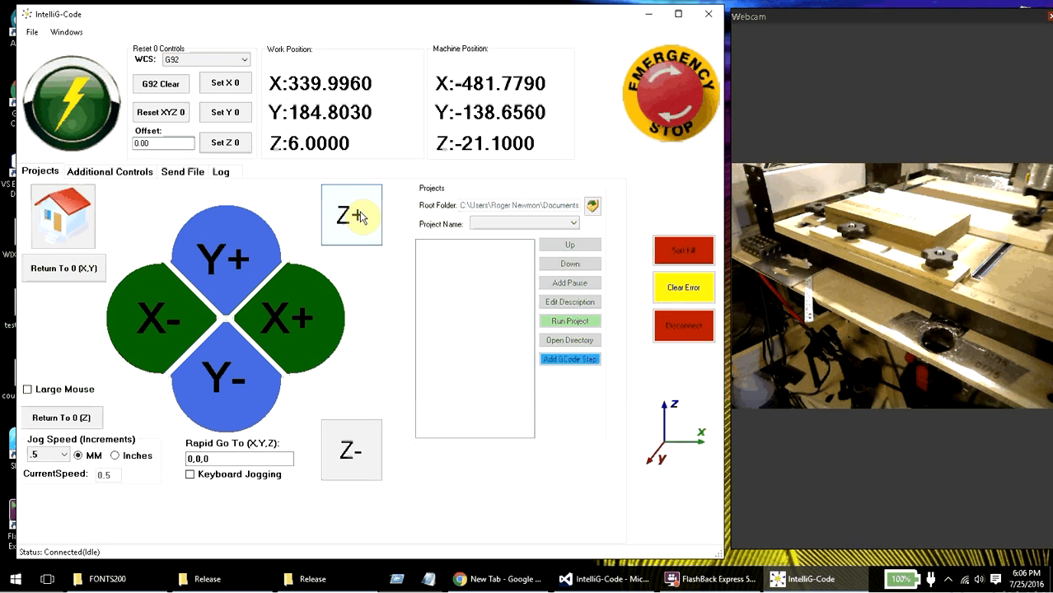
Jog Z+ until work Z reads 23.0 (machine Z about -4.1)
{"action": "left_click", "coordinate": [351, 214]}
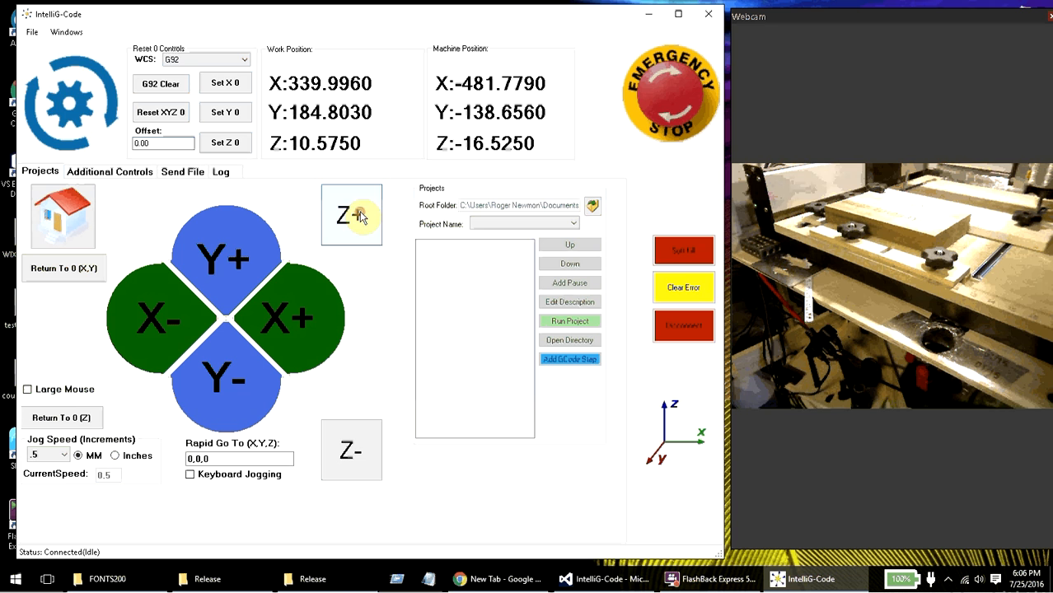
{"action": "left_click", "coordinate": [351, 215]}
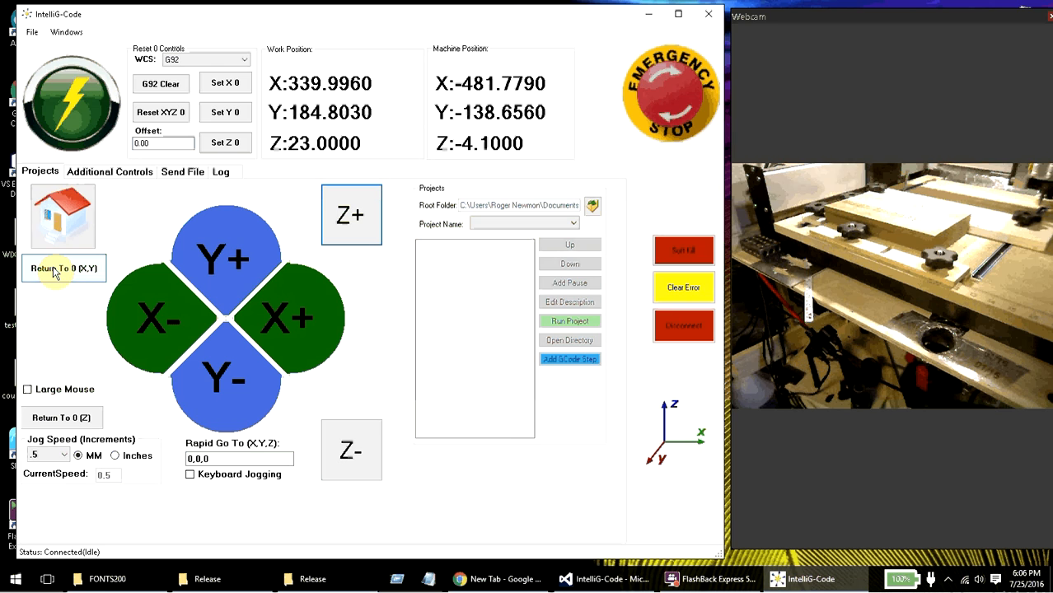
{"action": "mouse_move", "coordinate": [64, 269]}
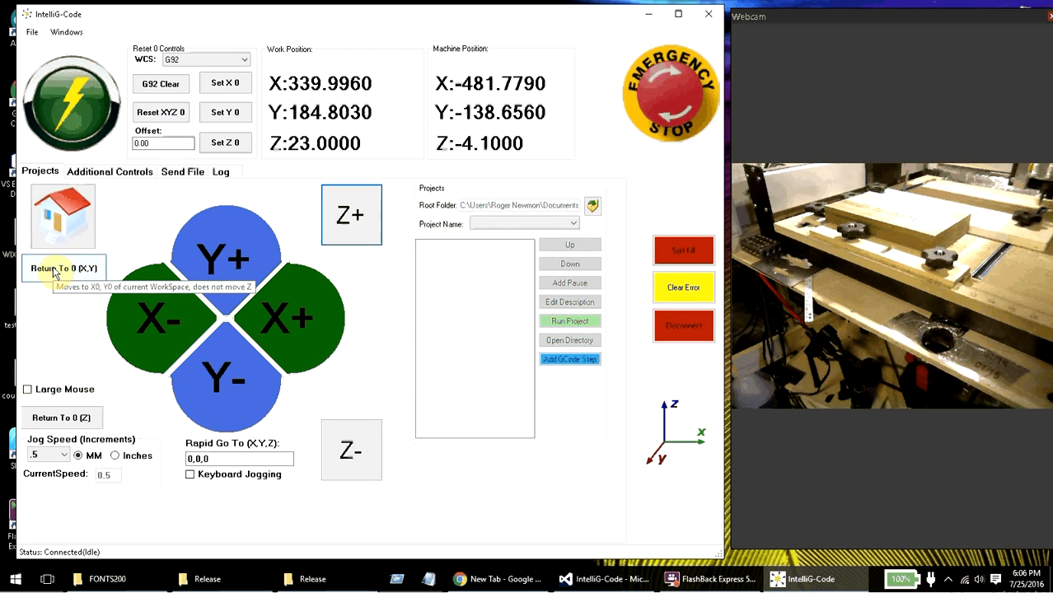
Return the machine to work X0 Y0, leaving Z at 23.0
{"action": "left_click", "coordinate": [62, 269]}
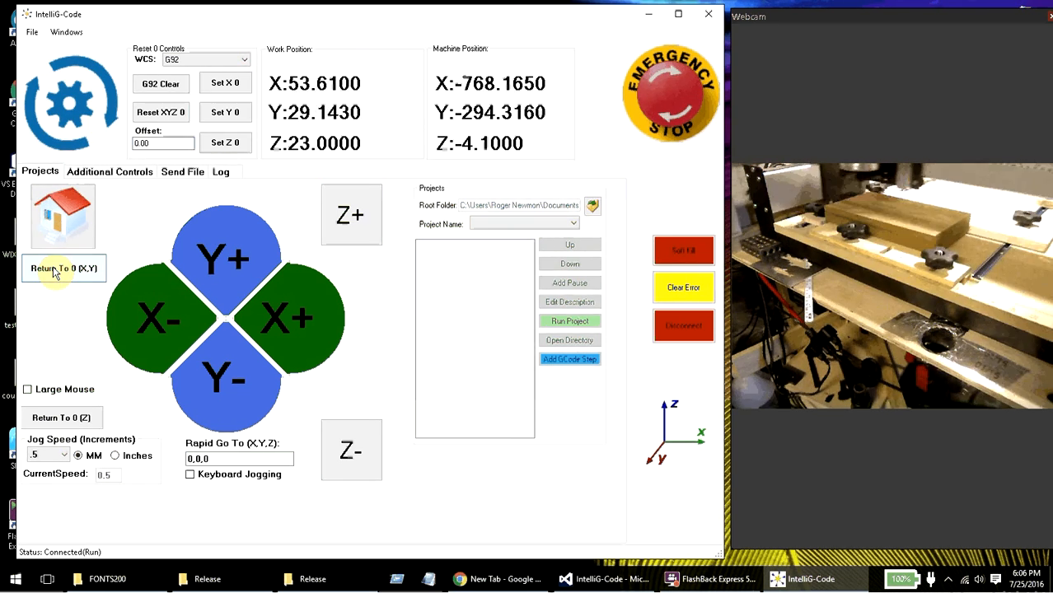
{"action": "left_click", "coordinate": [63, 269]}
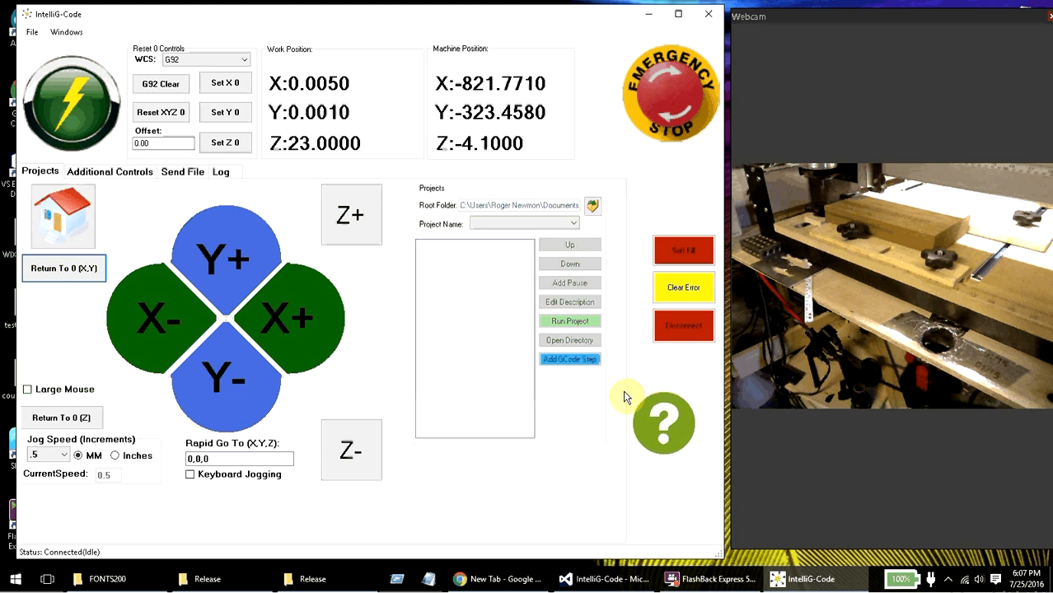
{"action": "mouse_move", "coordinate": [662, 422]}
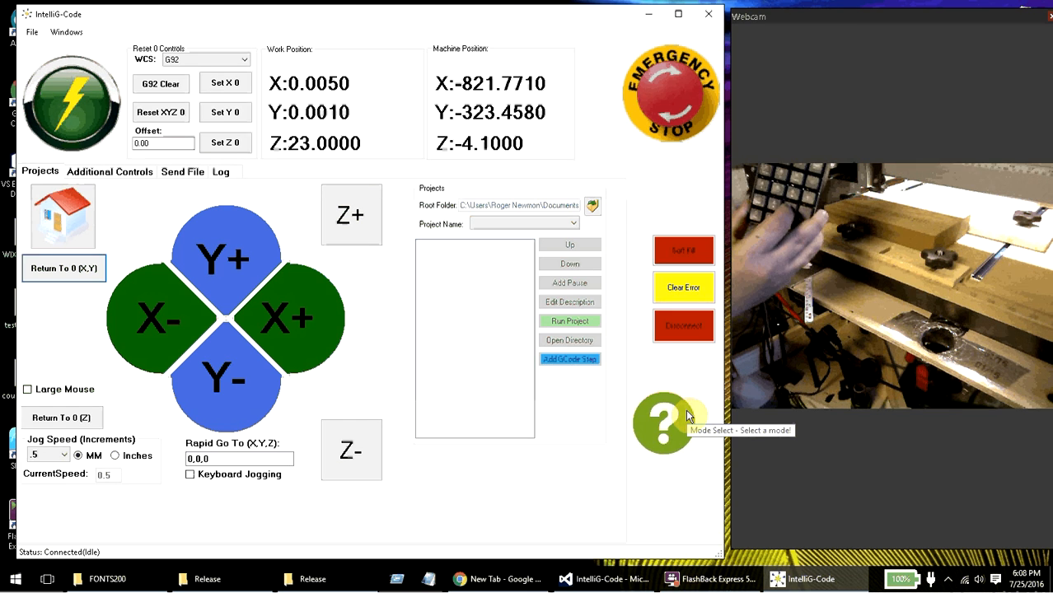
Enter keypad Mode Select so a keypad mode can be chosen
{"action": "left_click", "coordinate": [662, 422]}
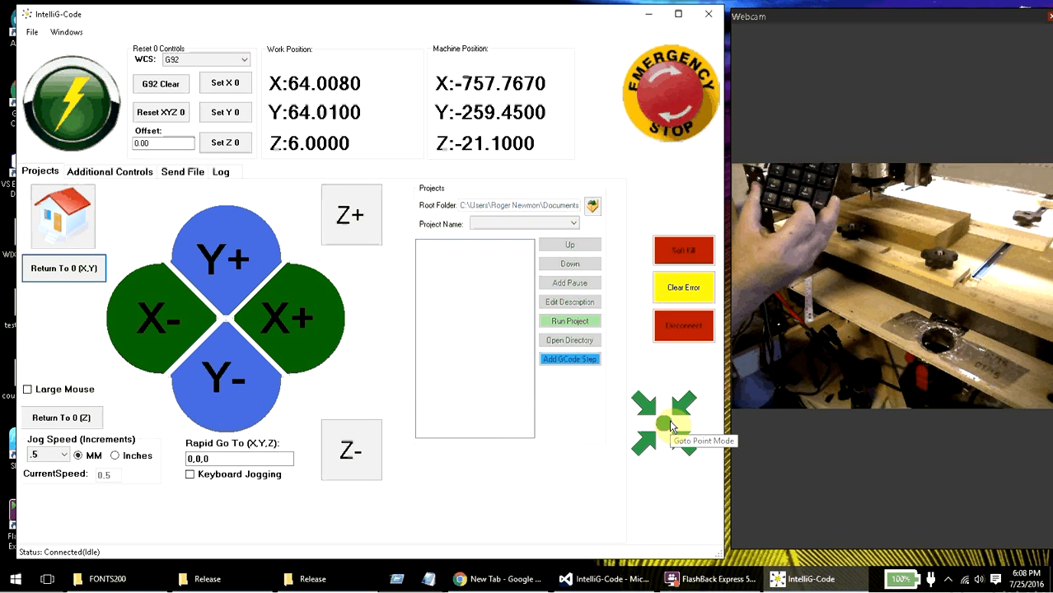
Use Goto Point Mode to recall saved points, moving to about X 231, Y 75, Z 17.25
{"action": "left_click", "coordinate": [662, 422]}
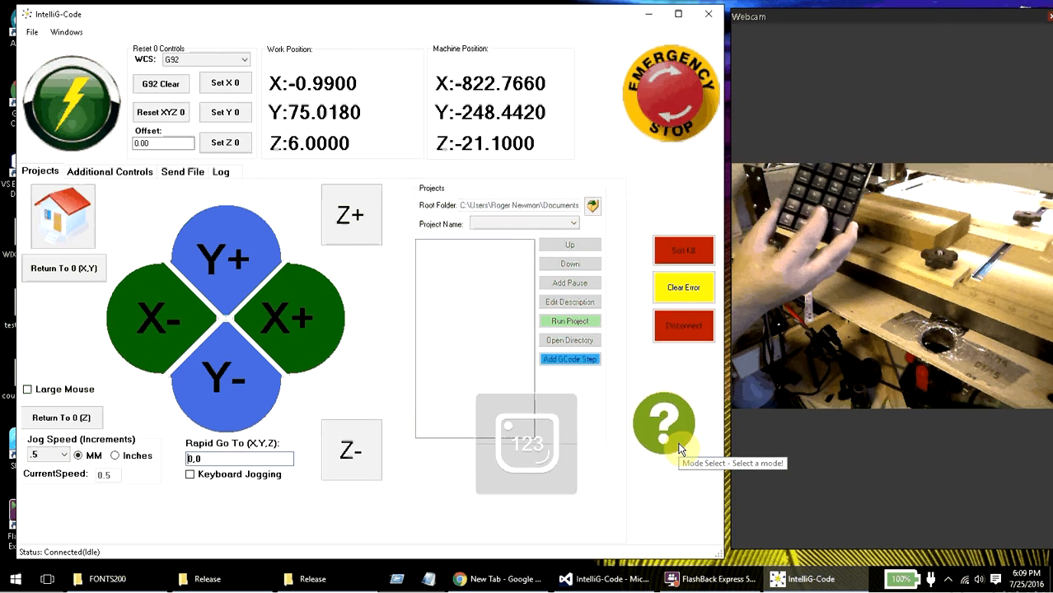
{"action": "left_click", "coordinate": [664, 424]}
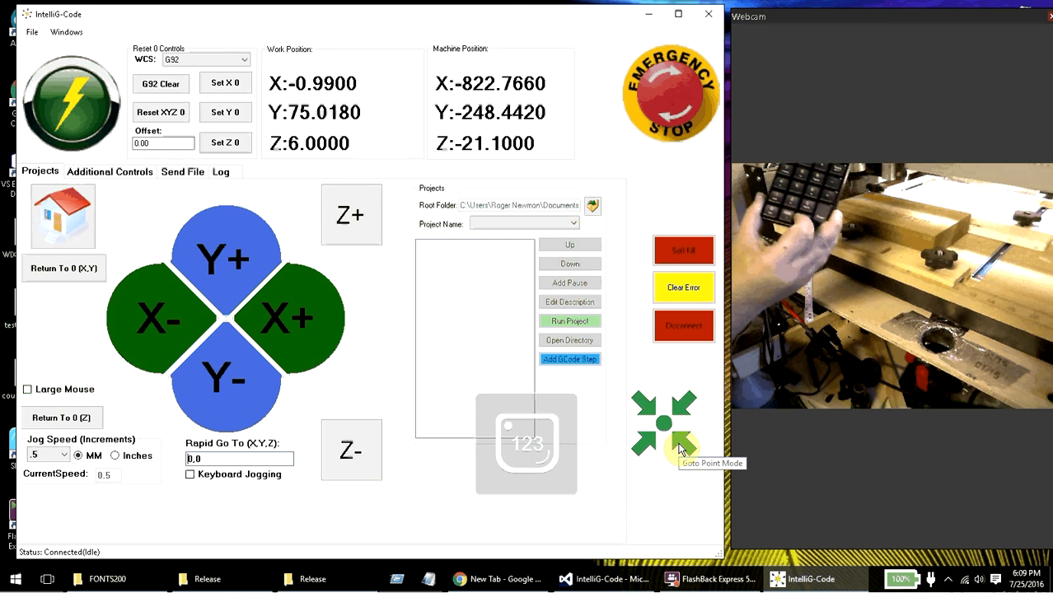
{"action": "left_click", "coordinate": [662, 422]}
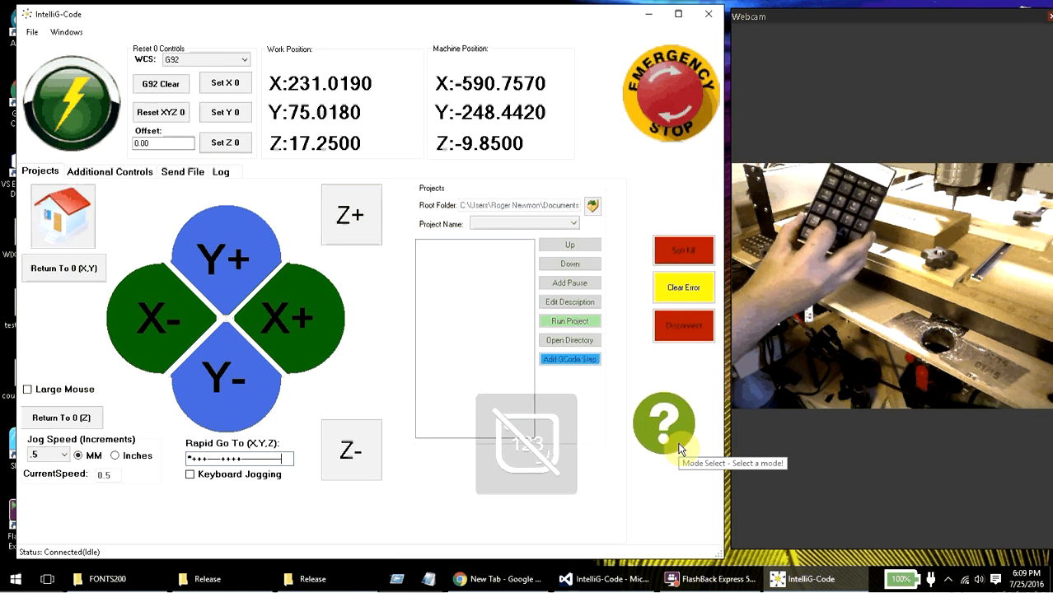
Save the current position in Save Point Mode, then cycle back to Jog Mode
{"action": "left_click", "coordinate": [663, 422]}
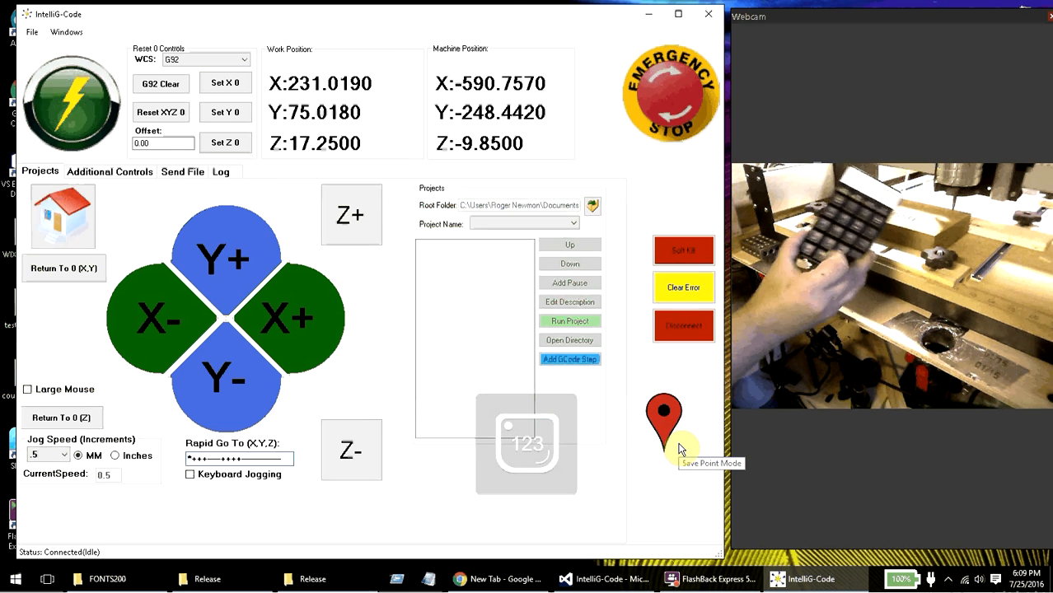
{"action": "left_click", "coordinate": [664, 420]}
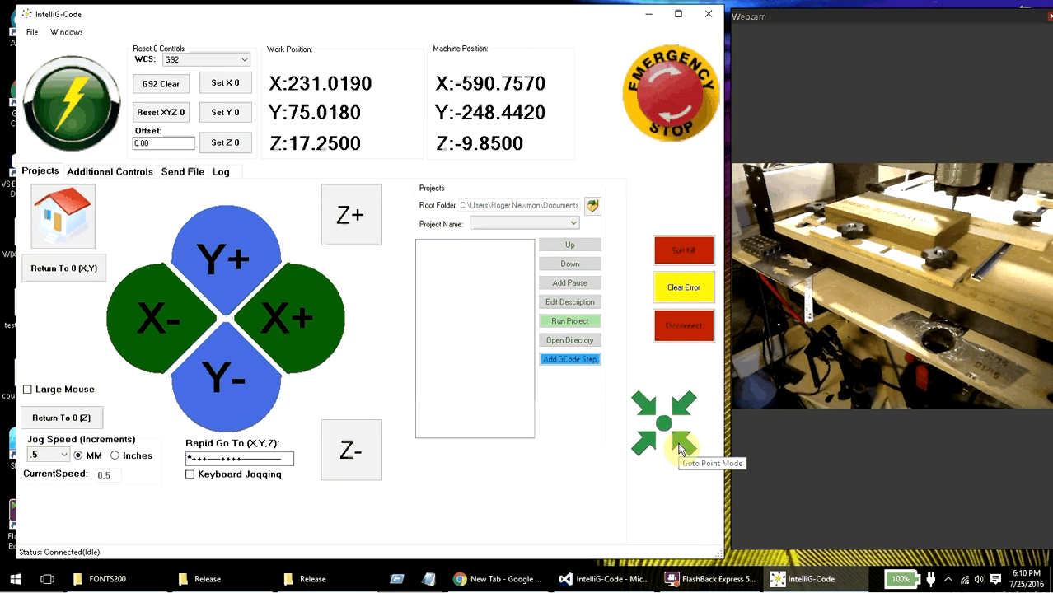
{"action": "left_click", "coordinate": [663, 425]}
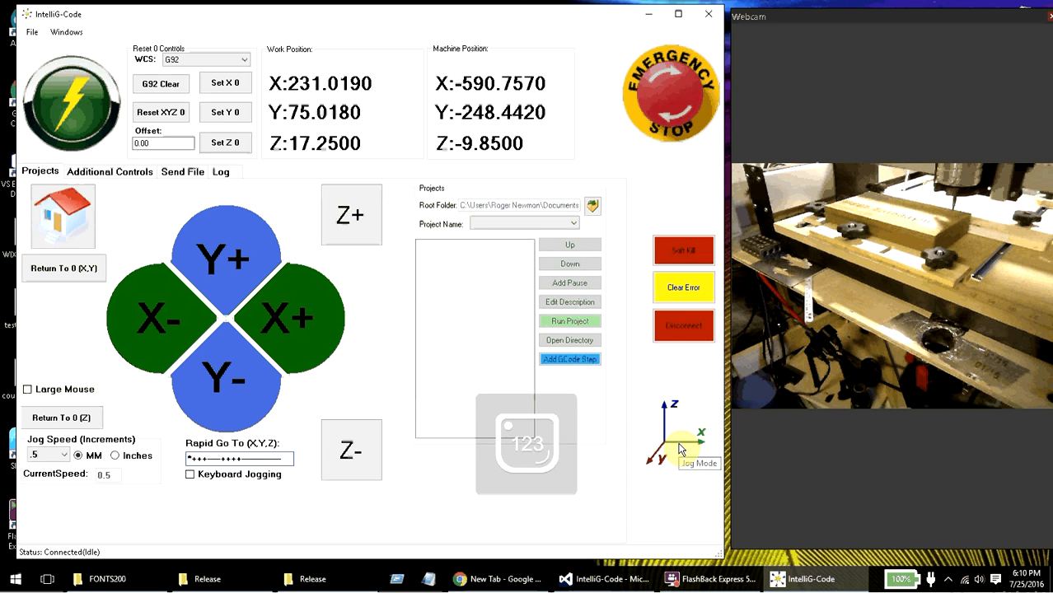